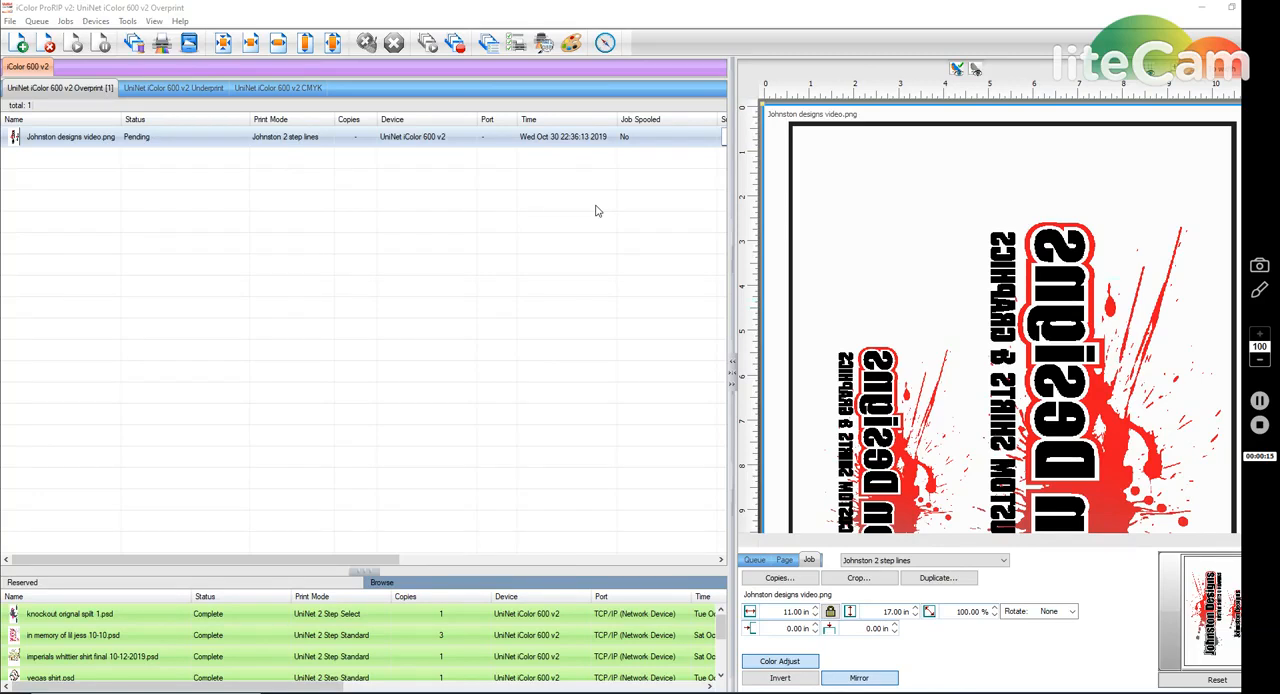
mouse_move(514, 158)
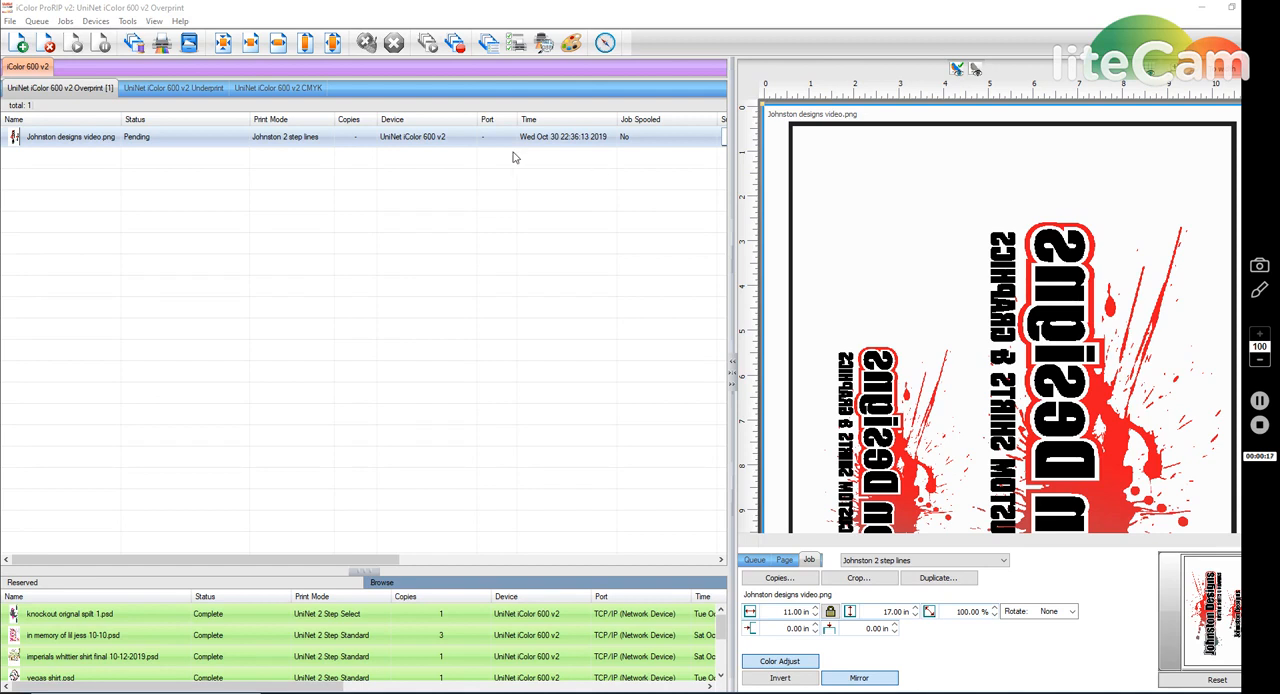
mouse_move(422, 145)
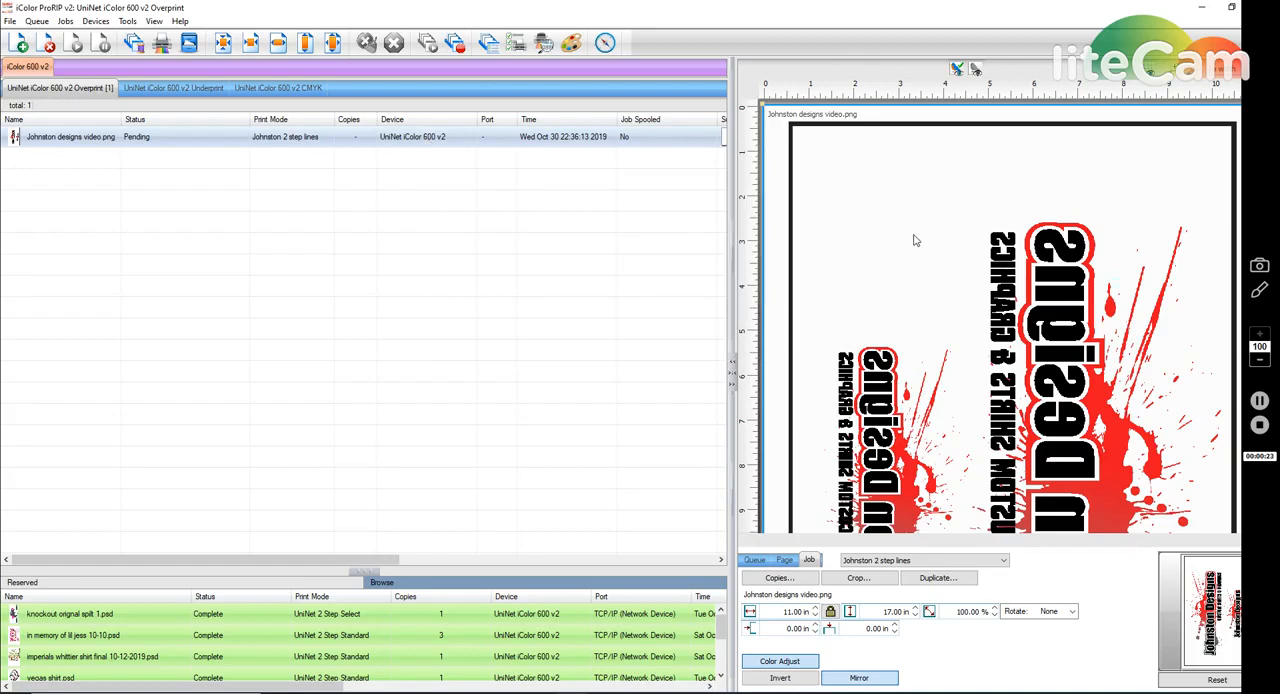
mouse_move(856, 170)
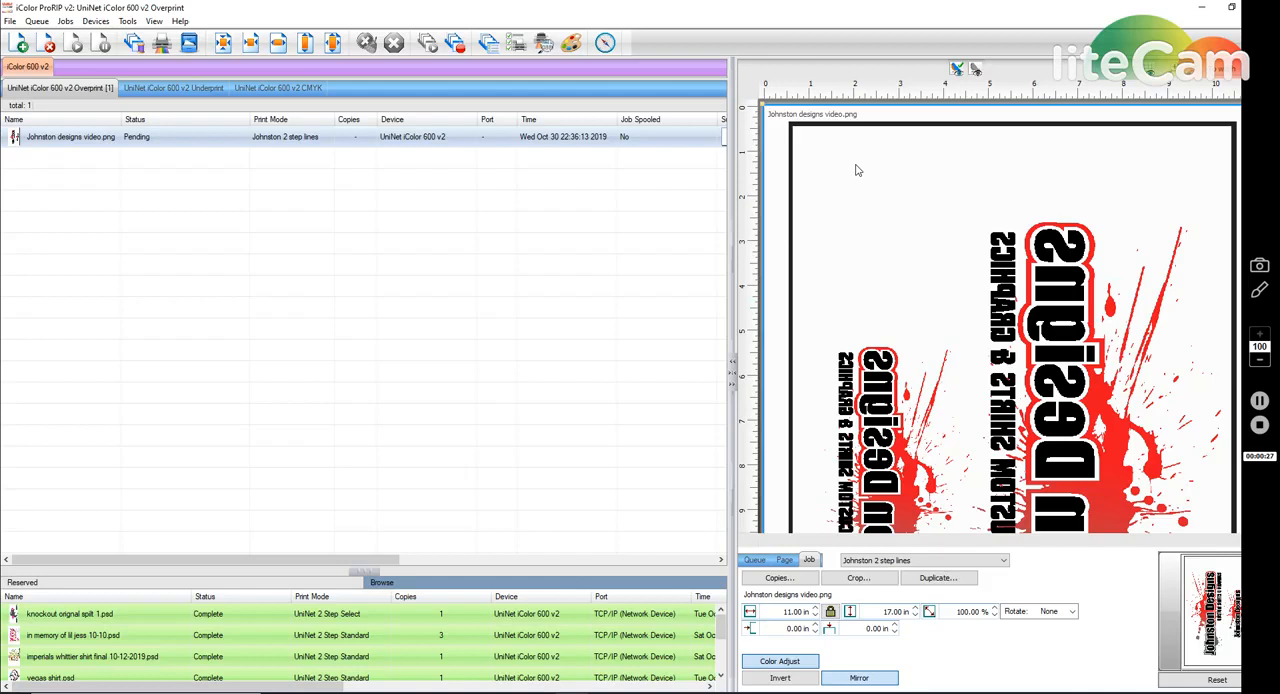
mouse_move(946, 74)
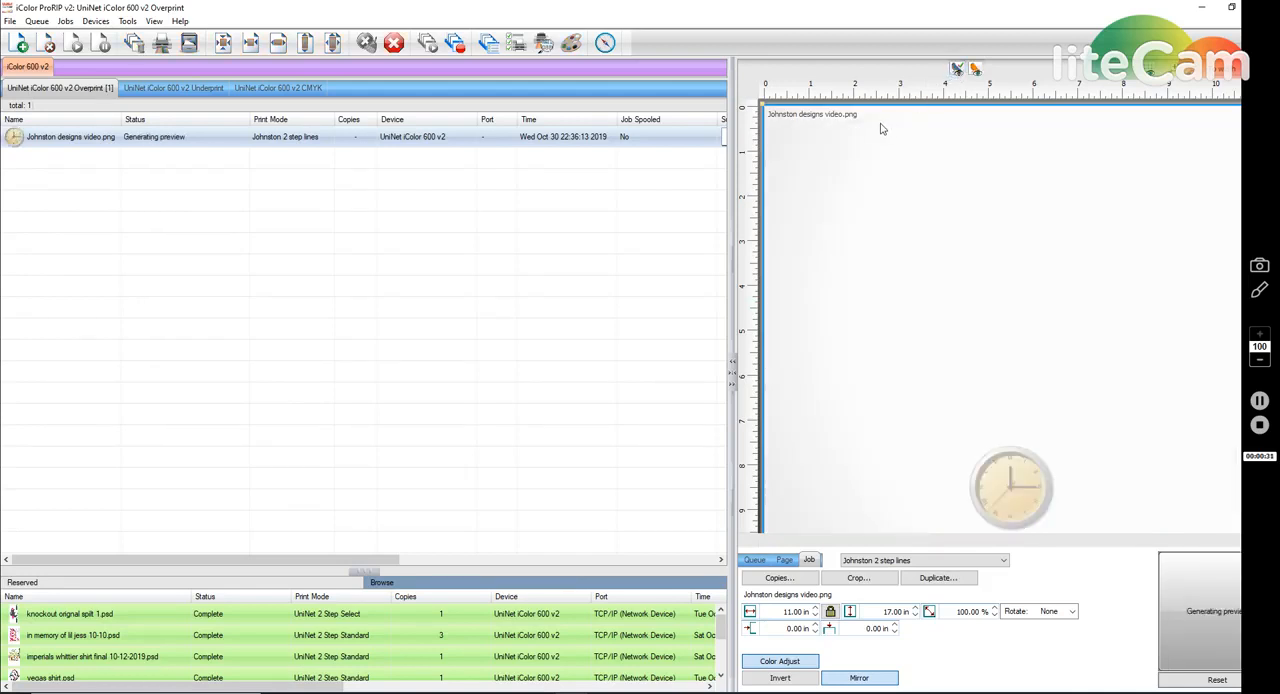
mouse_move(933, 189)
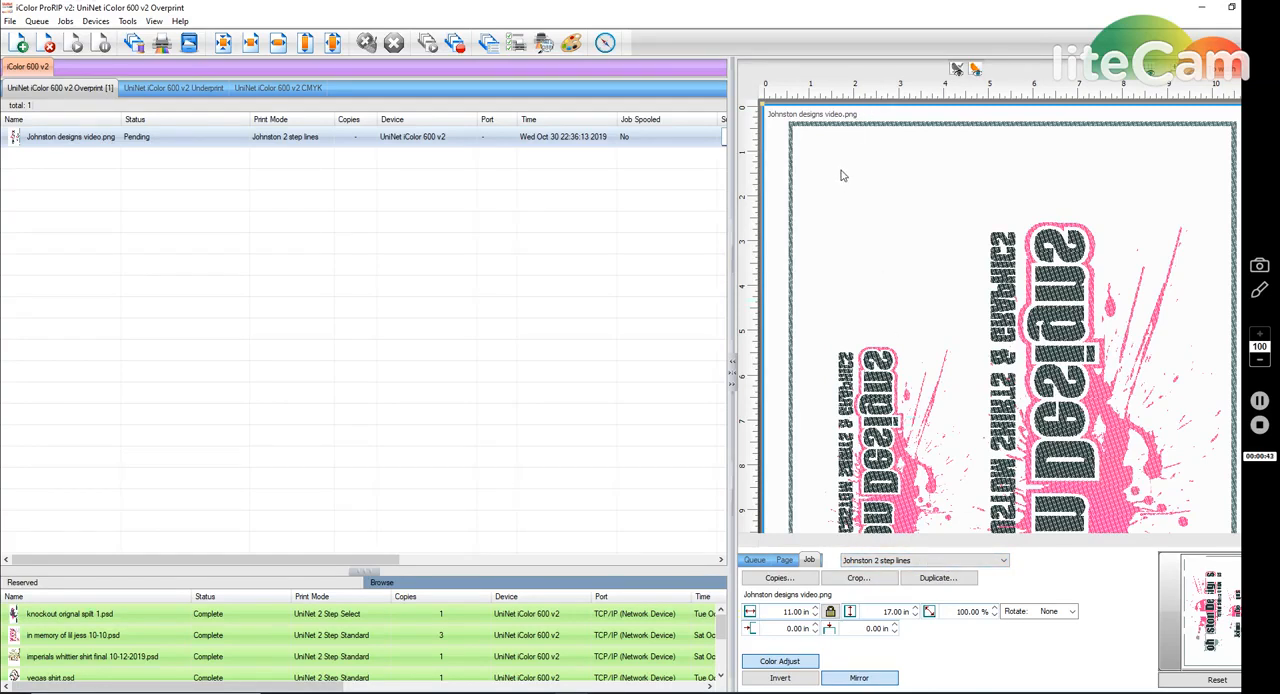
mouse_move(910, 147)
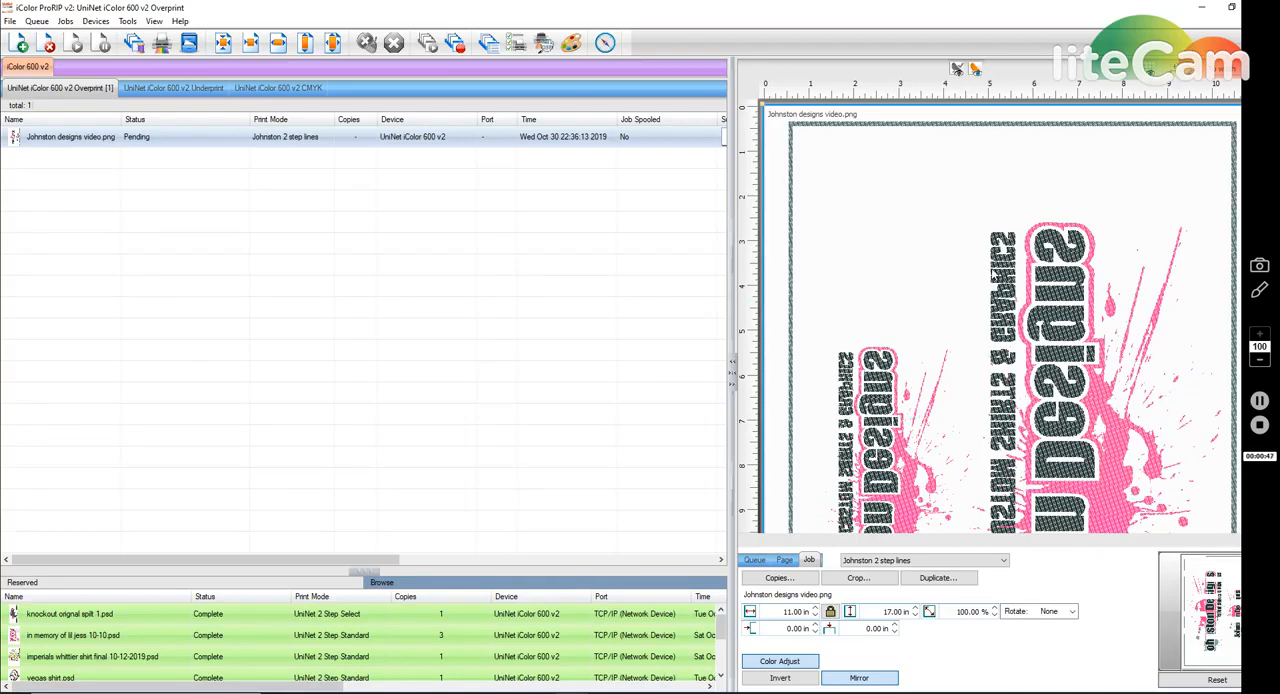
mouse_move(857, 268)
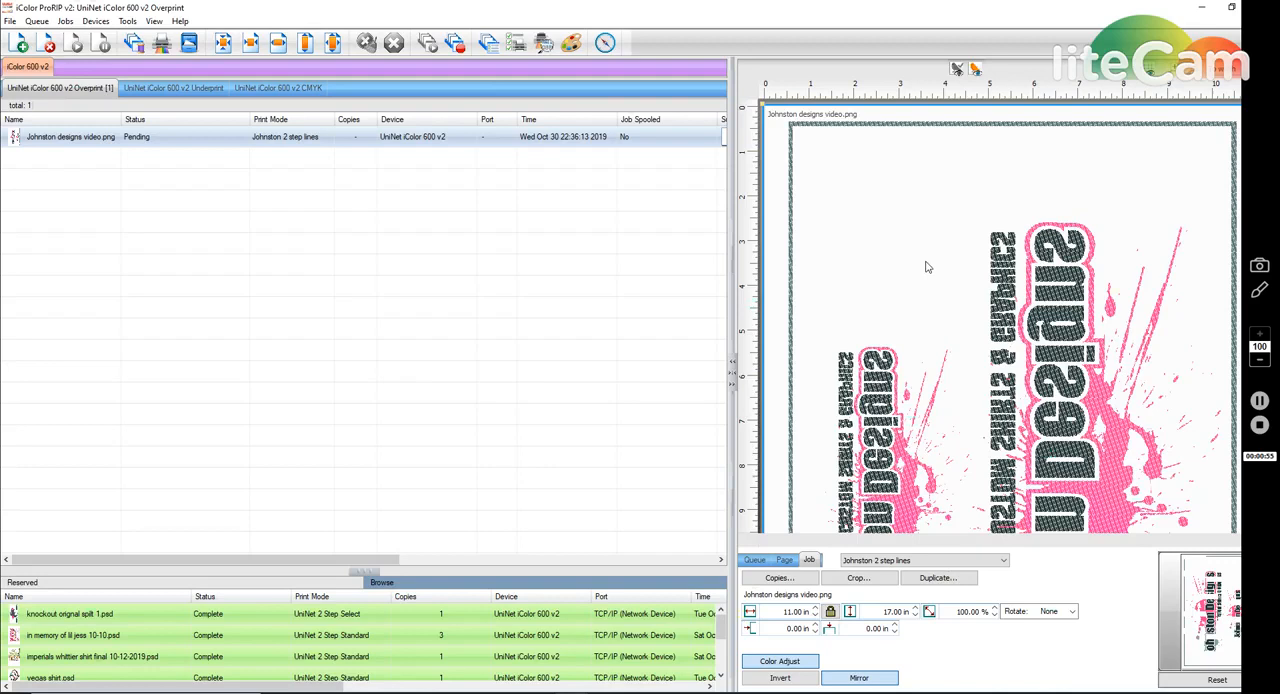
mouse_move(968, 268)
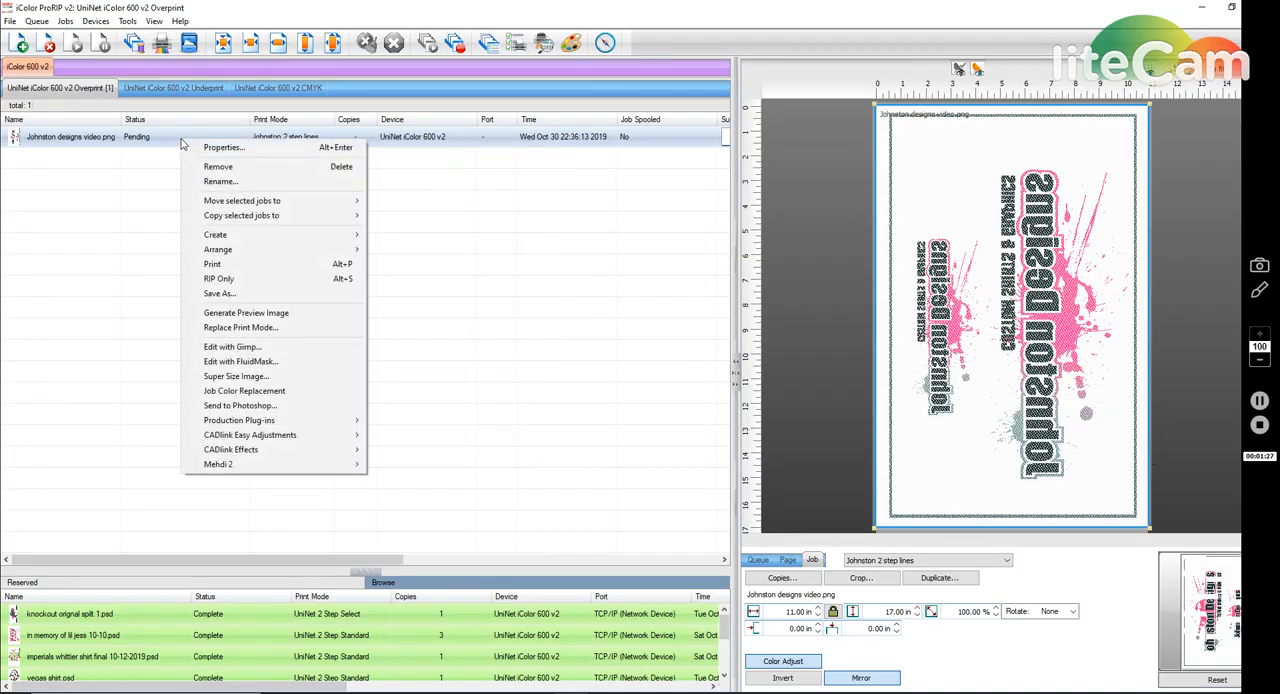
mouse_move(238, 279)
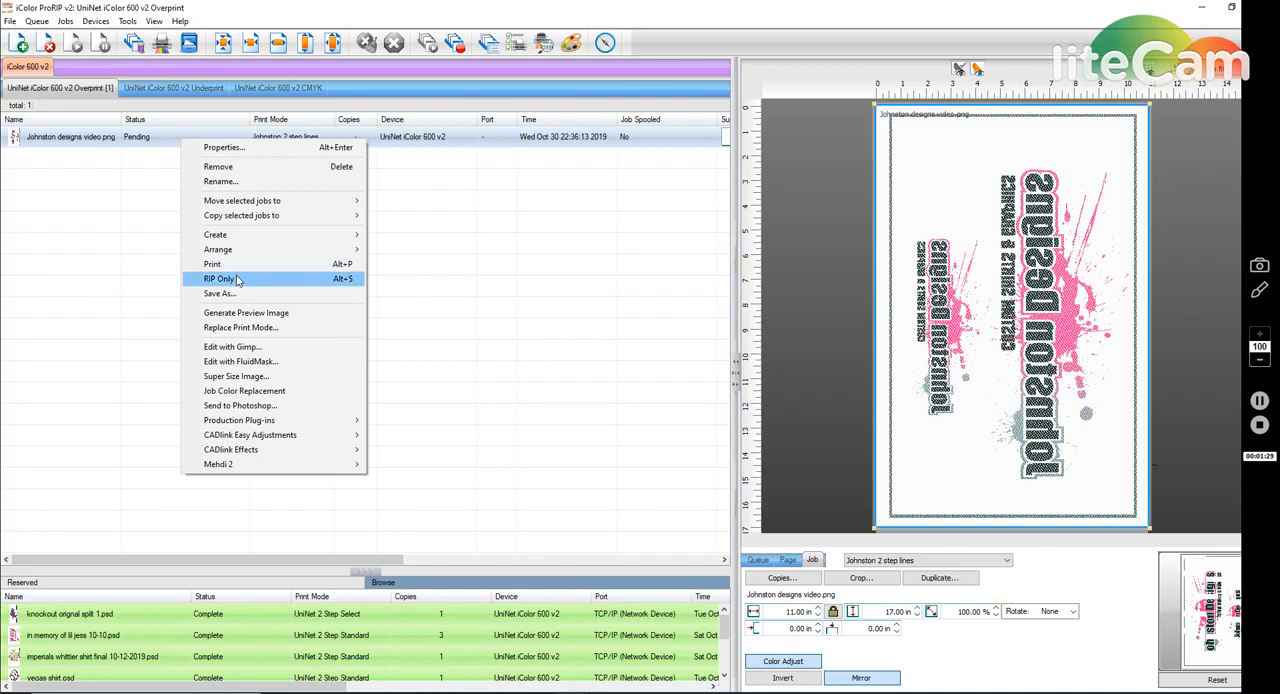
RIP the Johnston designs video.png job without printing, leaving it held in the queue
left_click(219, 278)
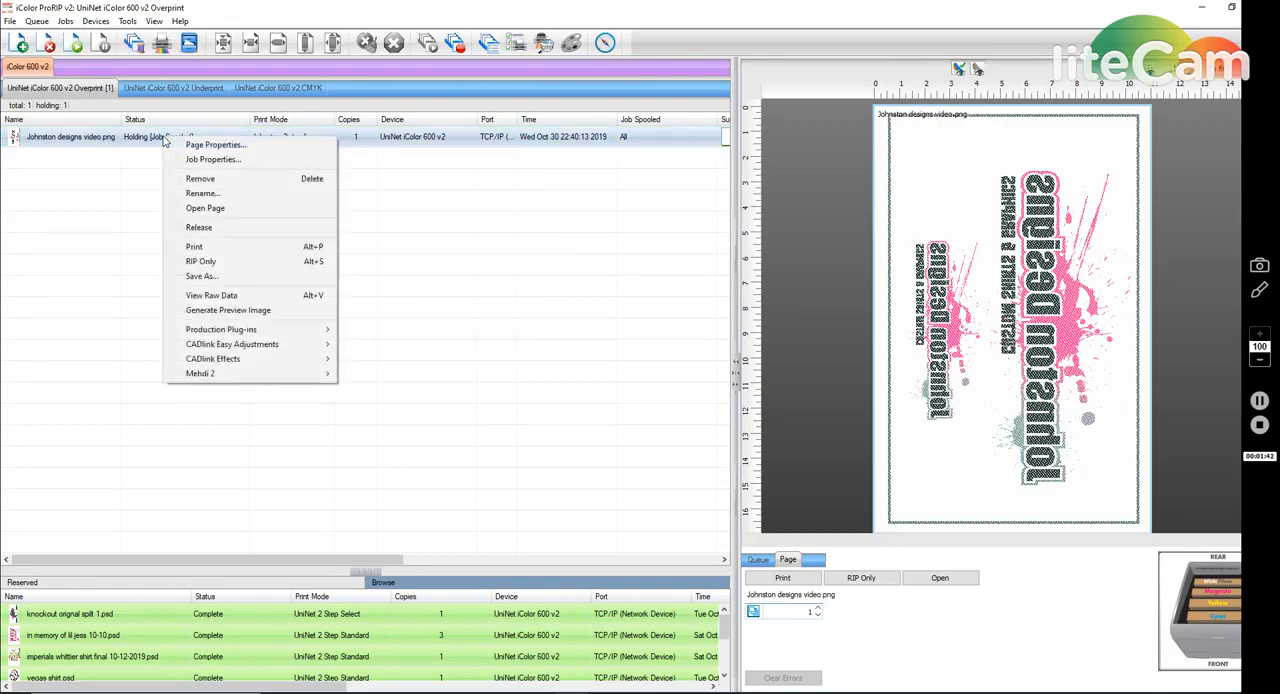
View the held Johnston designs job's raw data and scroll down to the shirt graphic
left_click(211, 294)
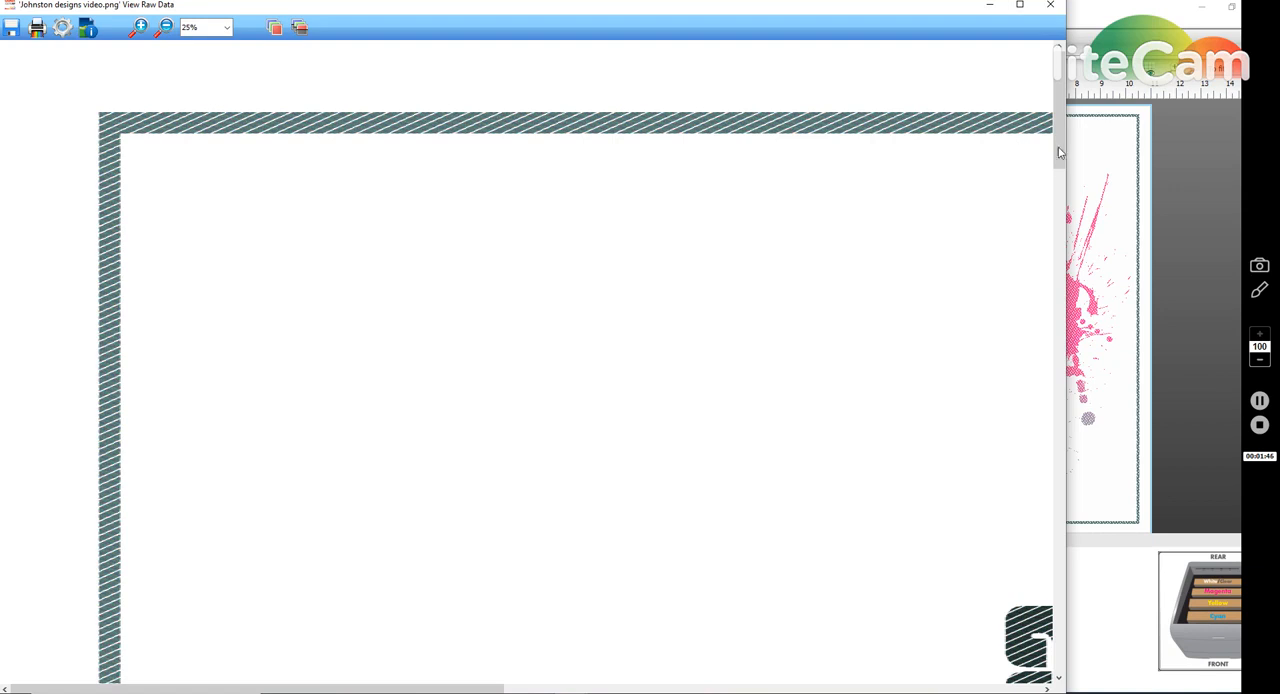
scroll("down", 3)
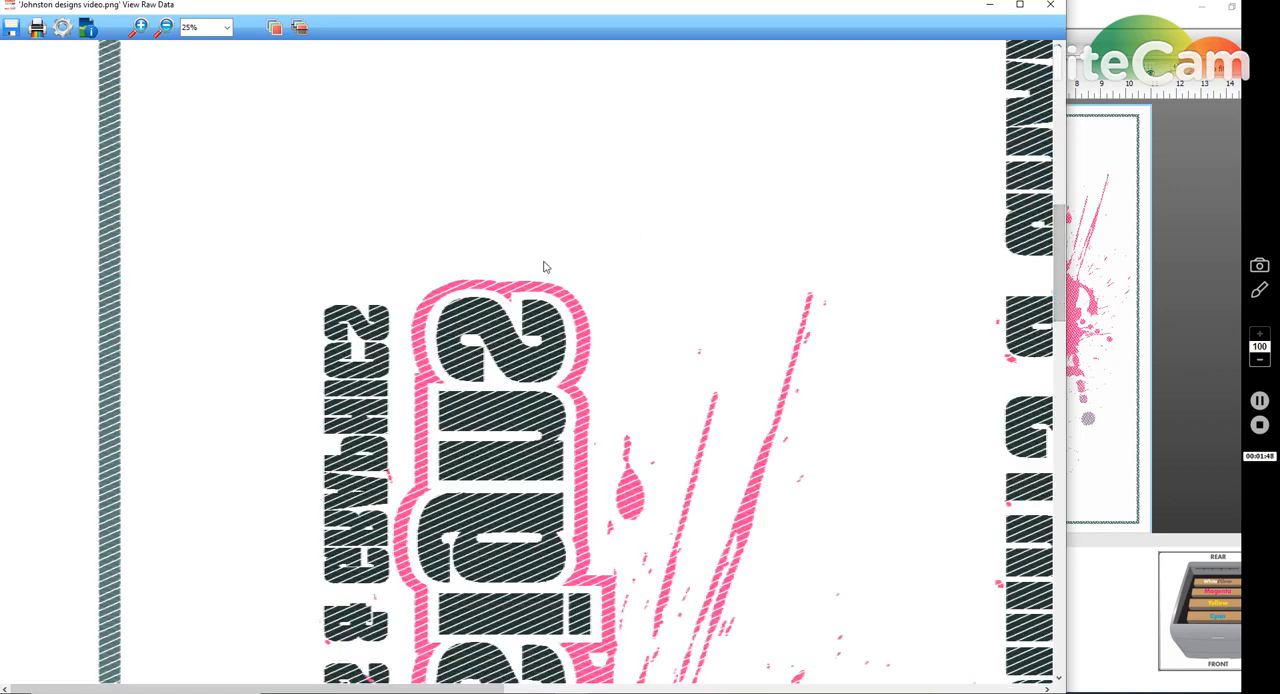
mouse_move(390, 258)
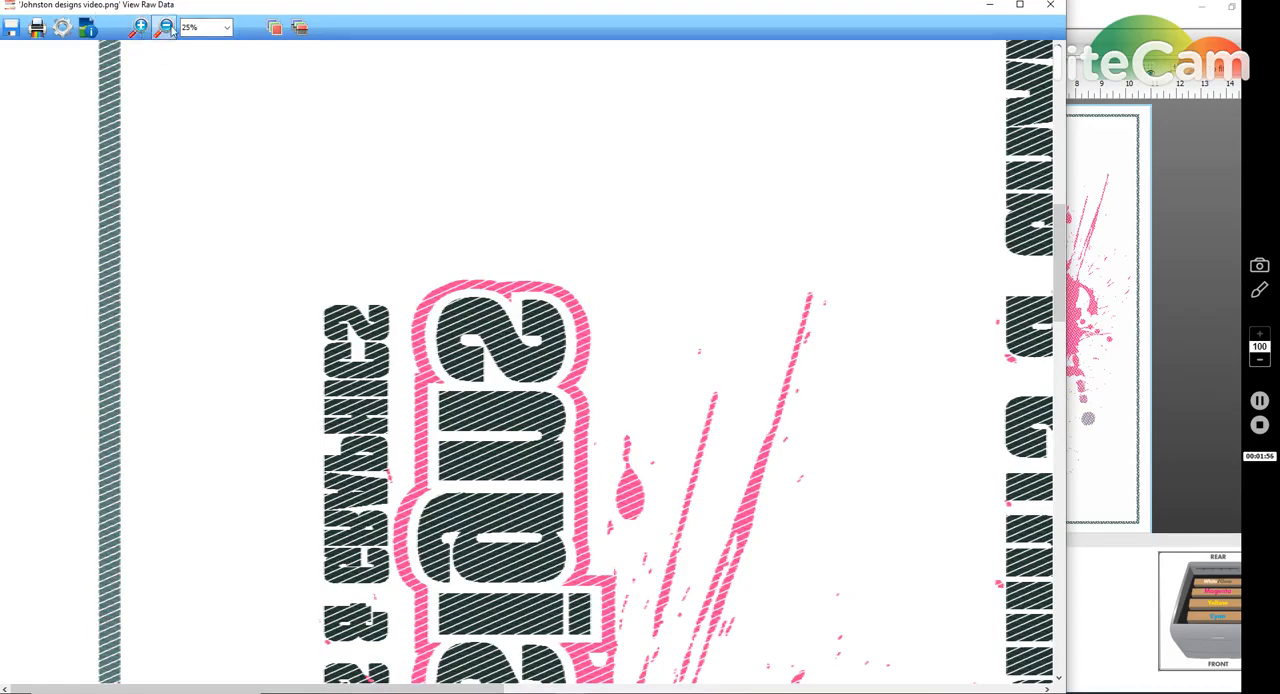
Zoom the raw data view to 100%, then 25%, then 12.50% to see the whole design
left_click(227, 27)
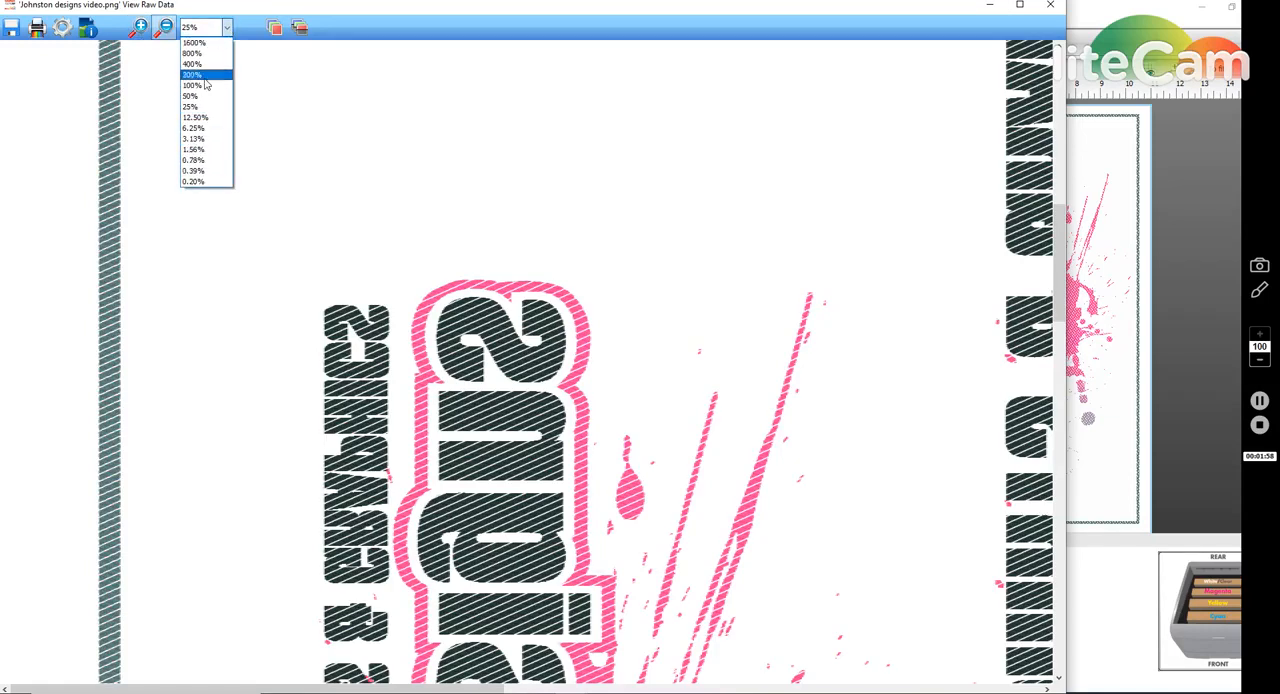
mouse_move(192, 85)
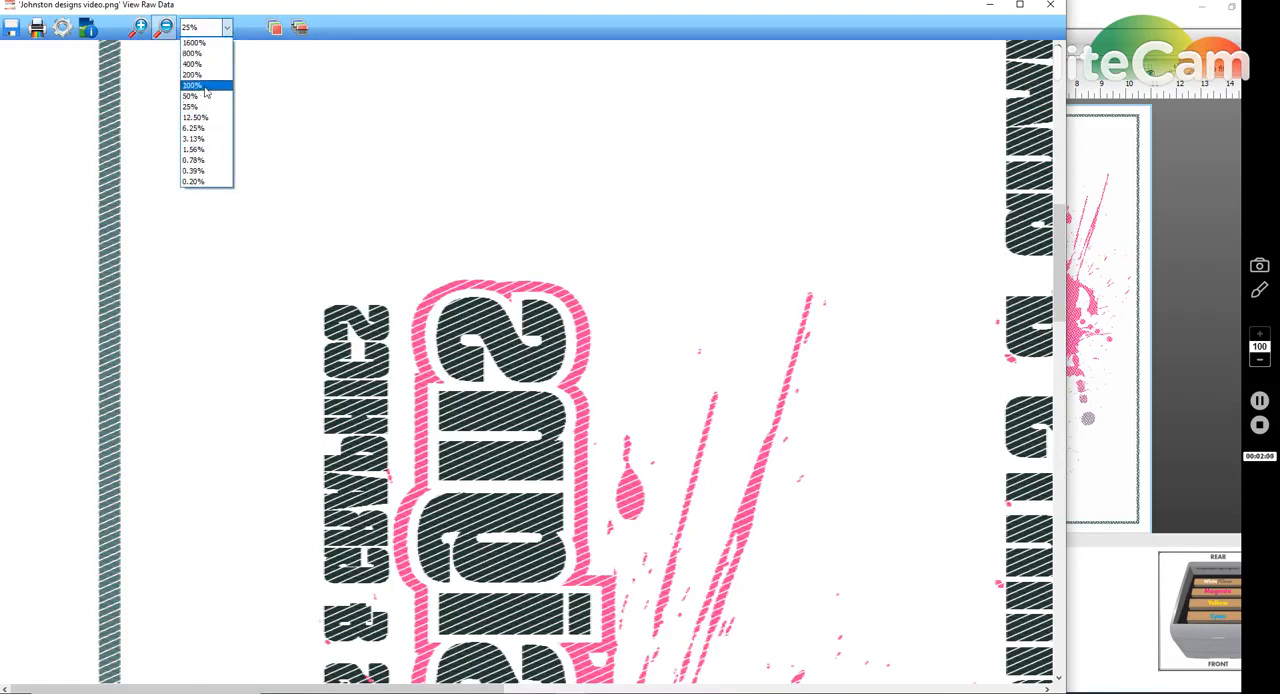
left_click(191, 85)
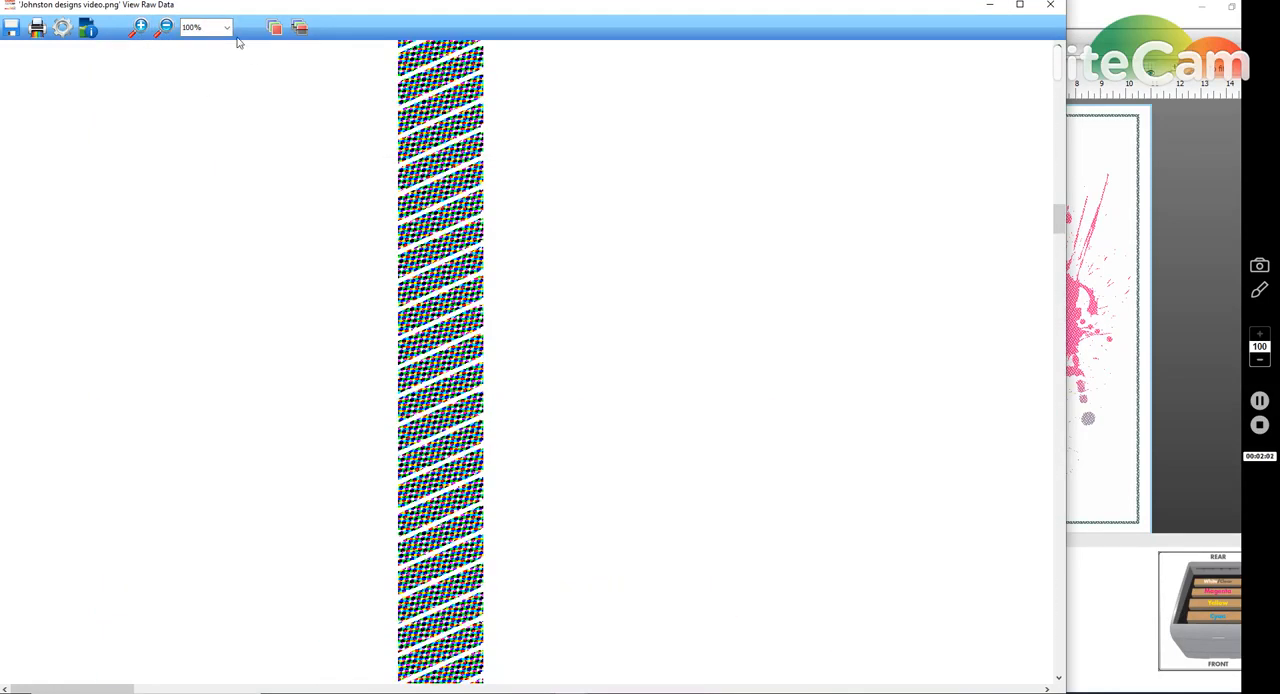
left_click(227, 27)
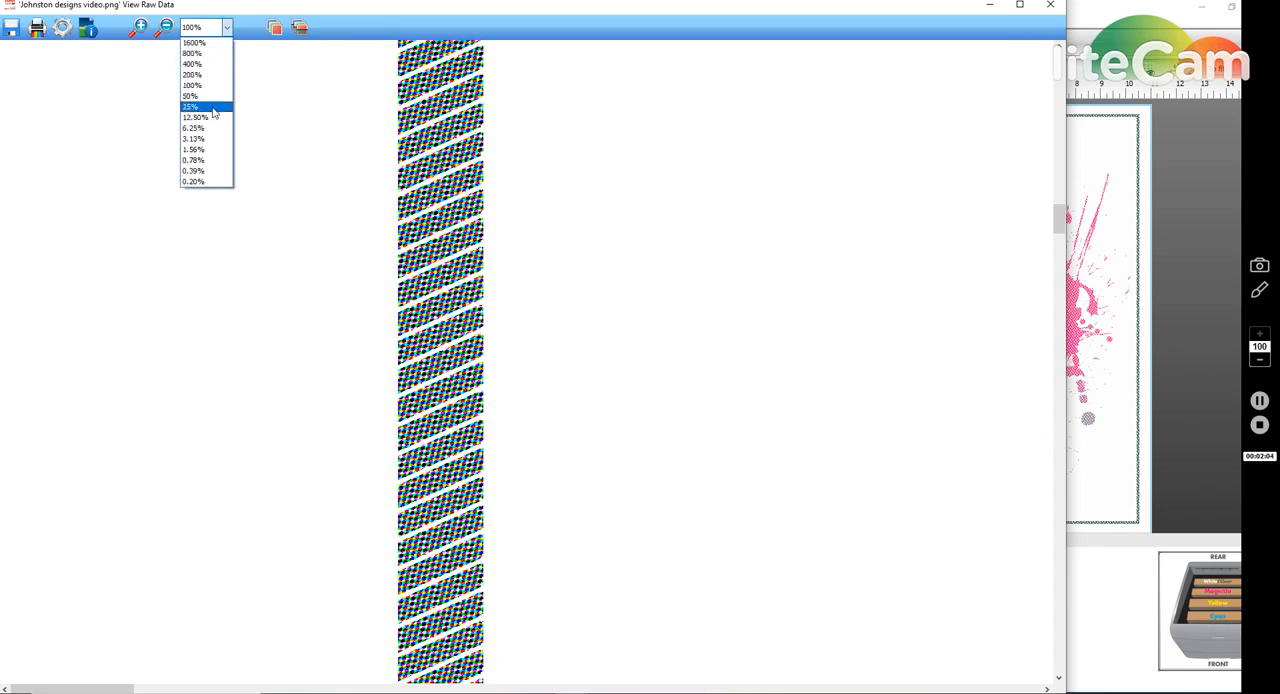
left_click(190, 107)
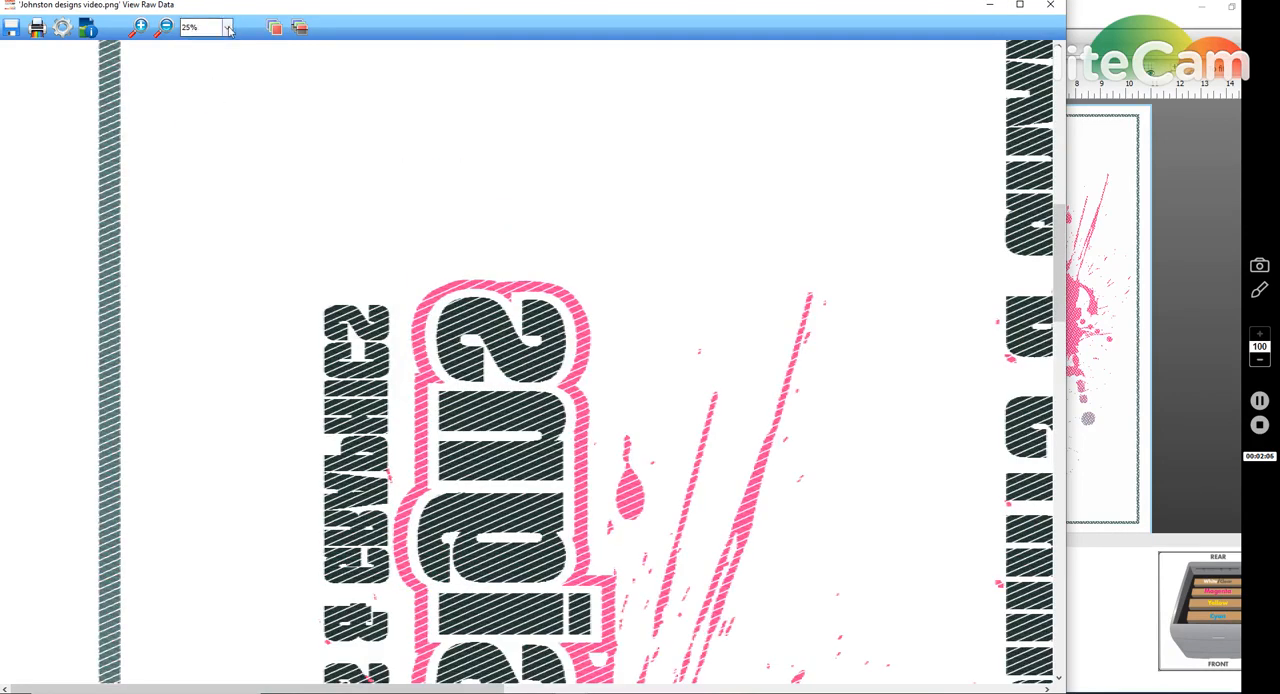
left_click(228, 27)
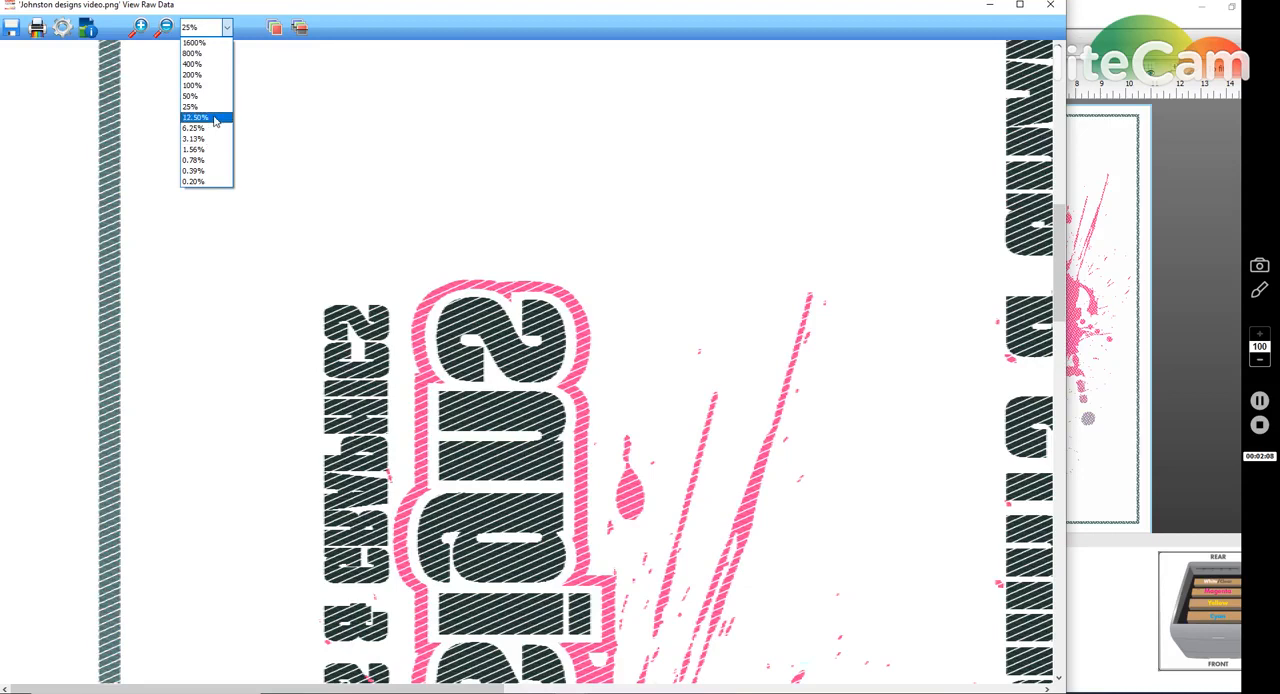
left_click(195, 117)
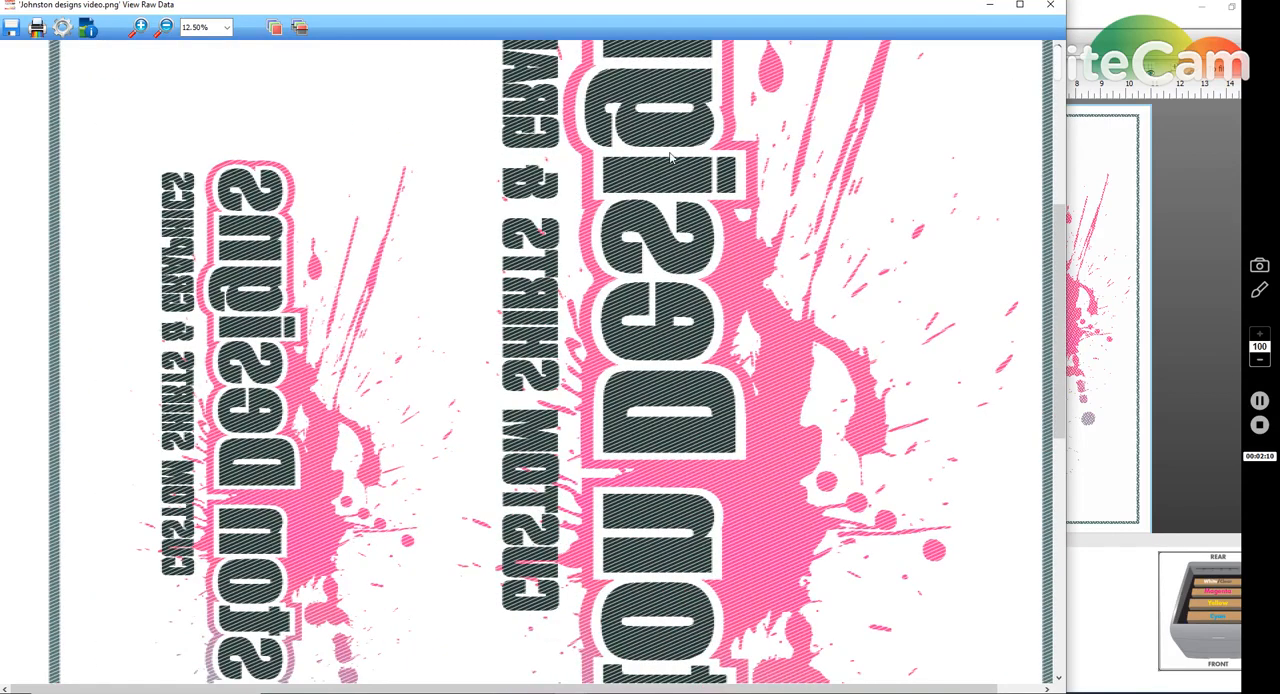
mouse_move(360, 137)
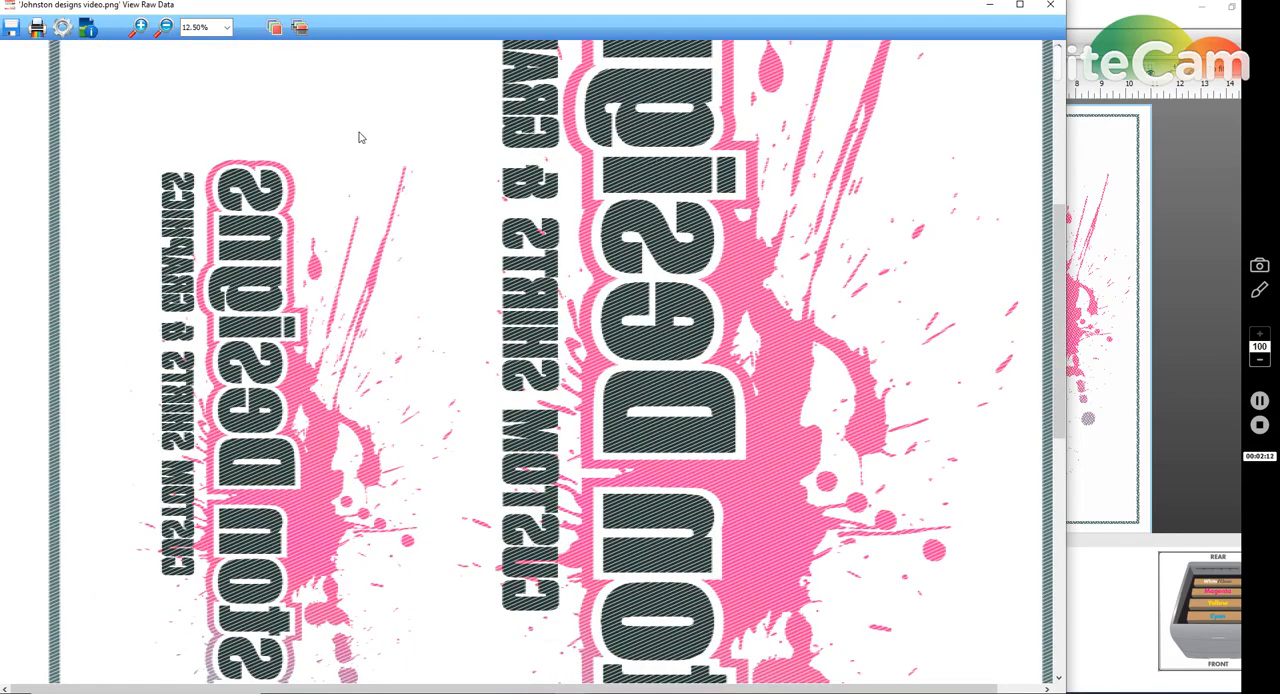